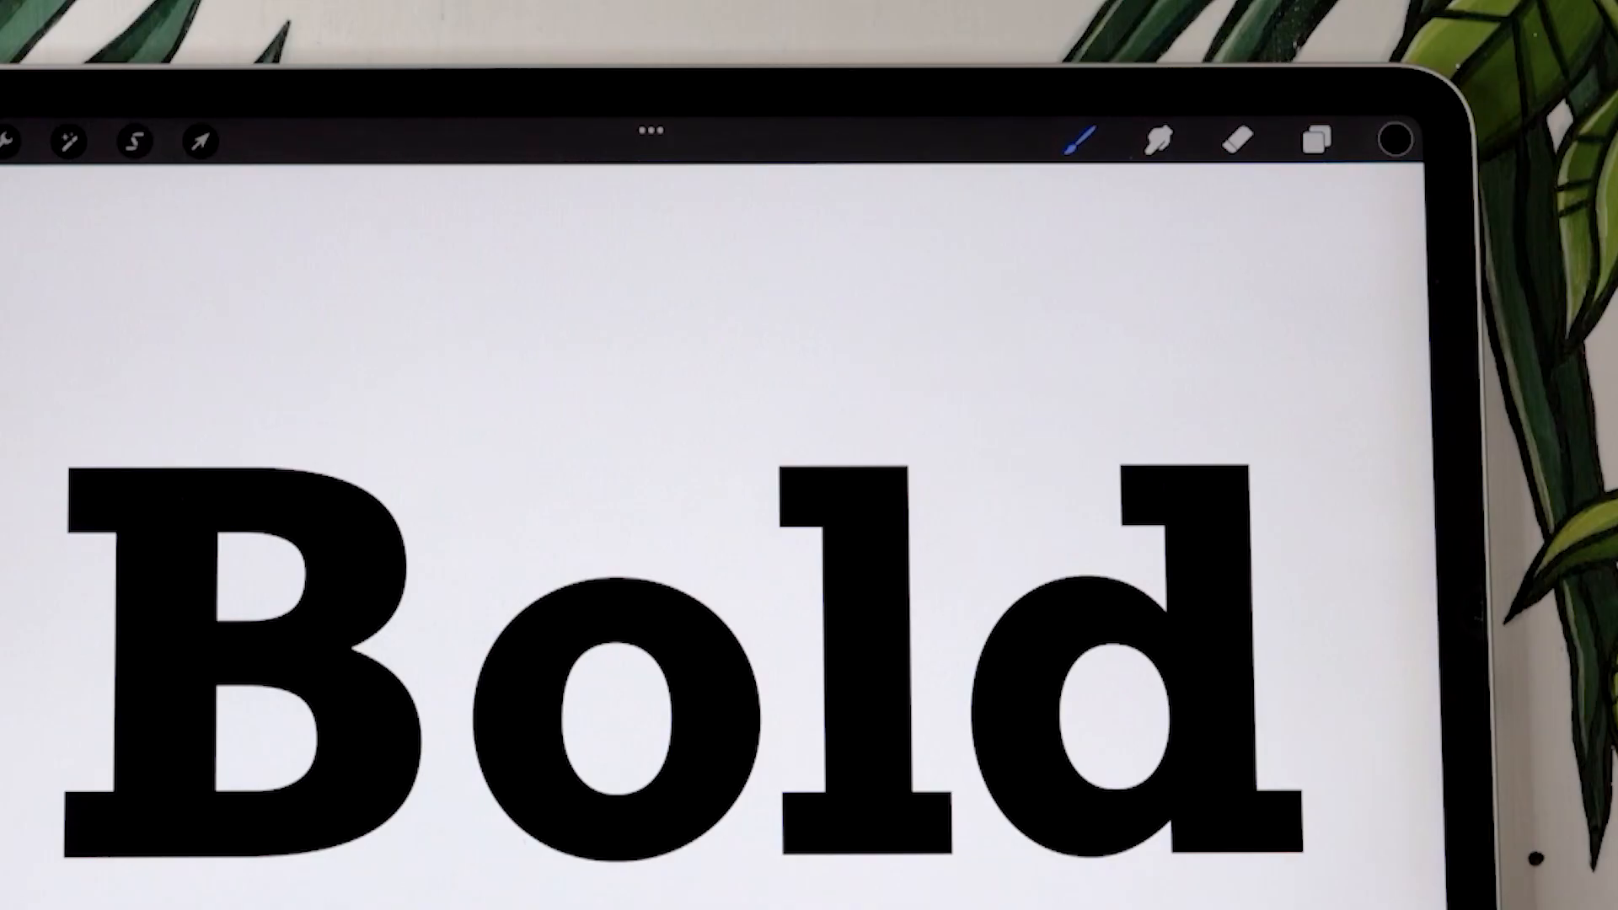
Step: Duplicate the Bold text layer from the Layers panel
click(1314, 139)
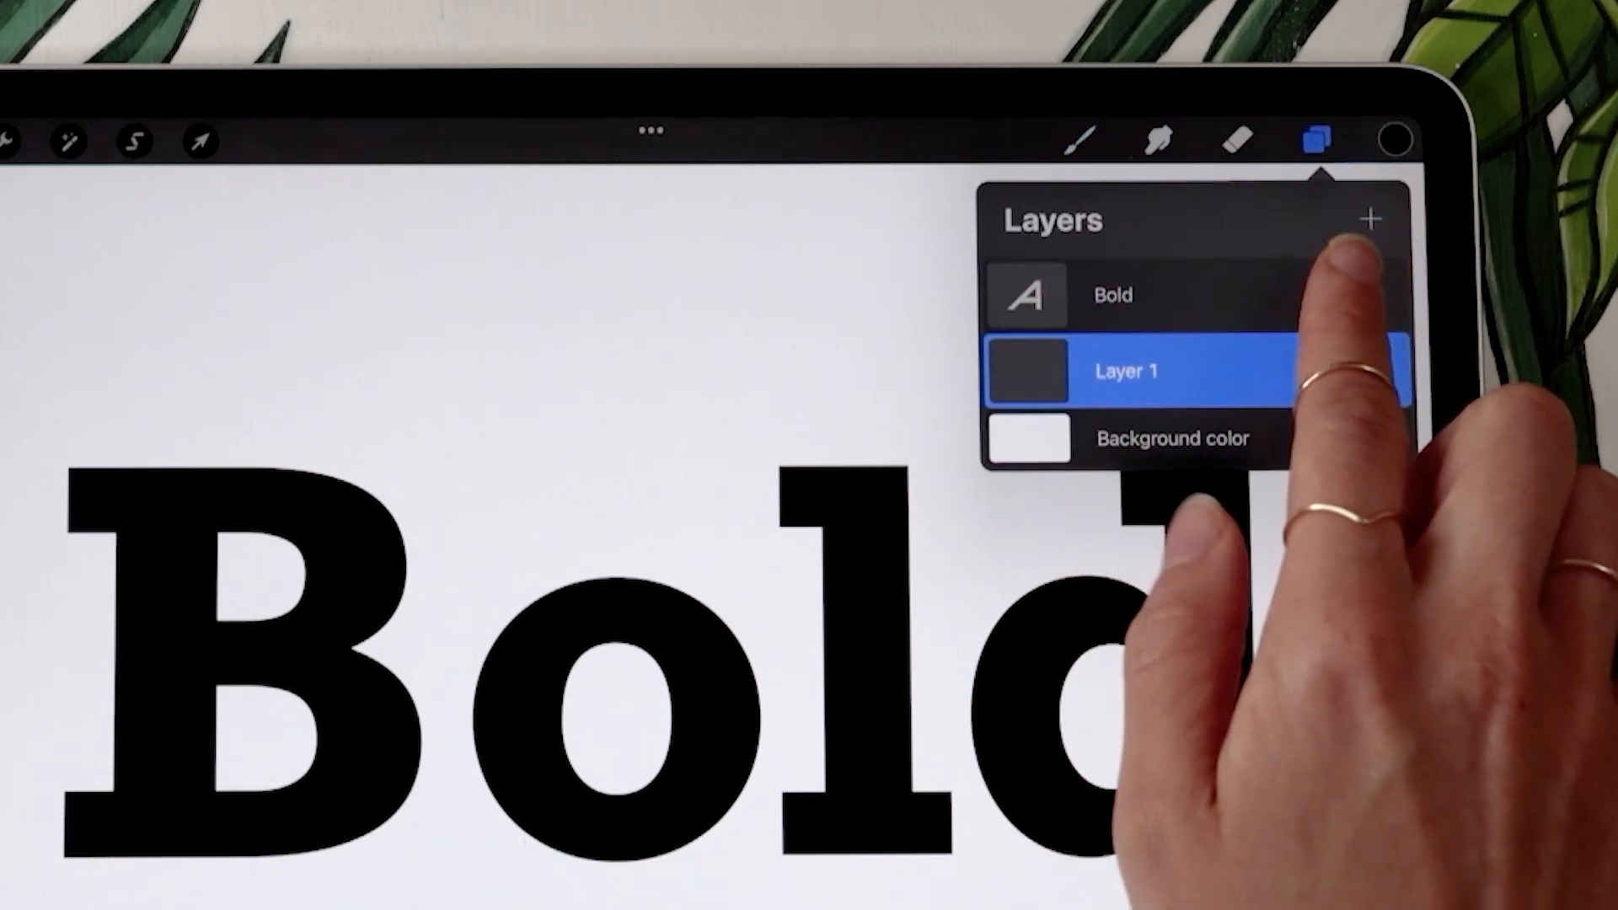
click(1373, 220)
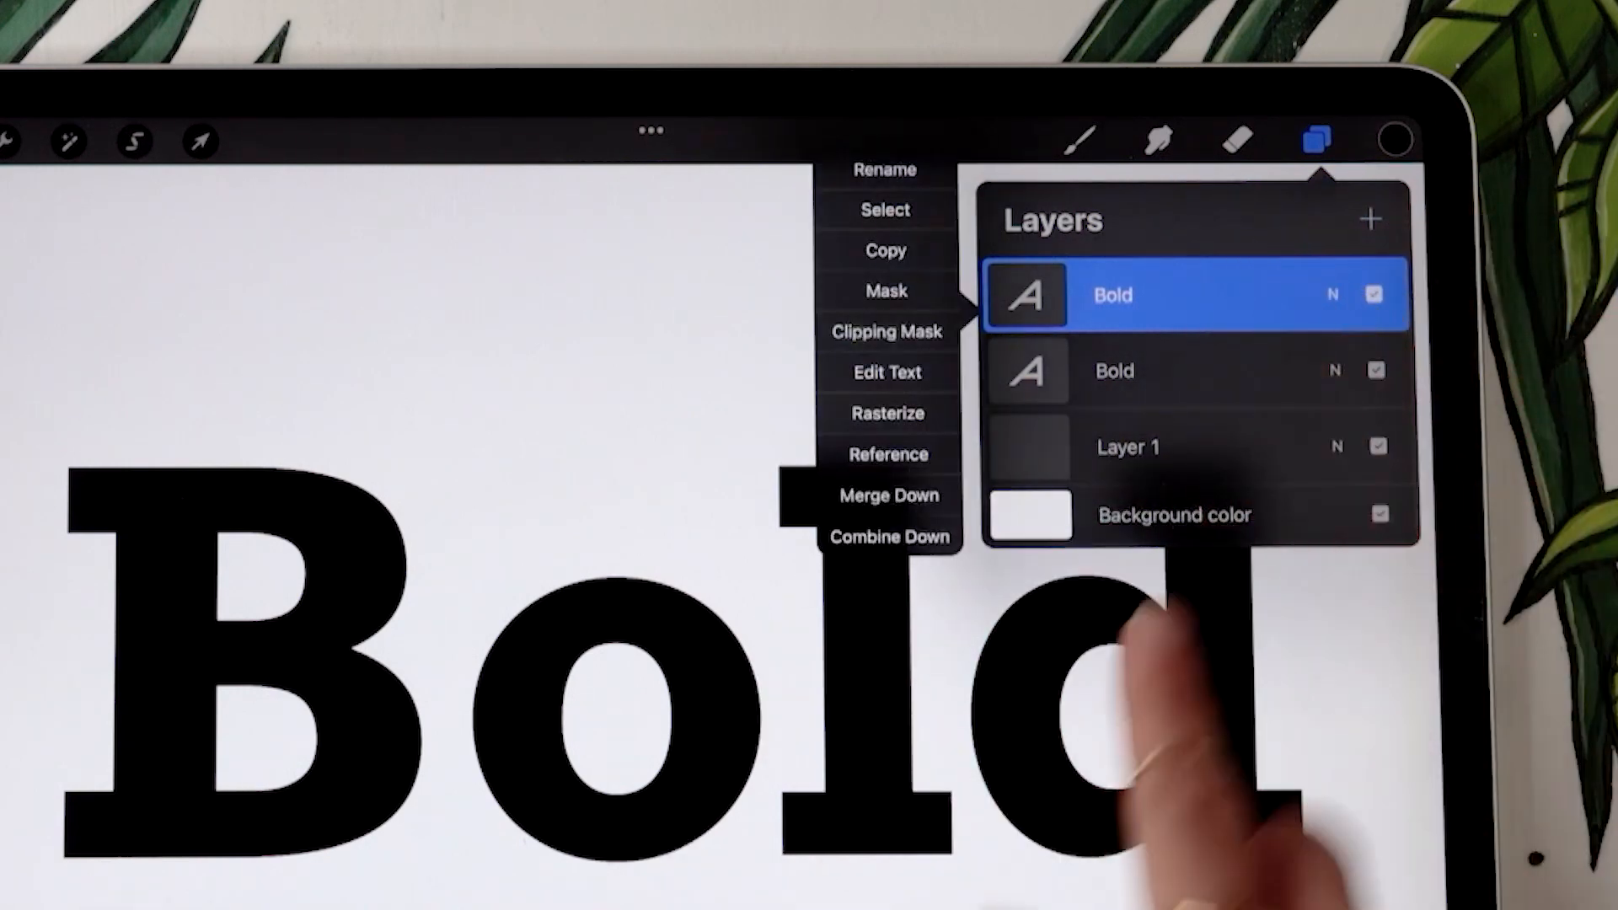
Step: Open Edit Text on the copied Bold layer, set in Rockwell Bold at 506.1 pt
click(886, 372)
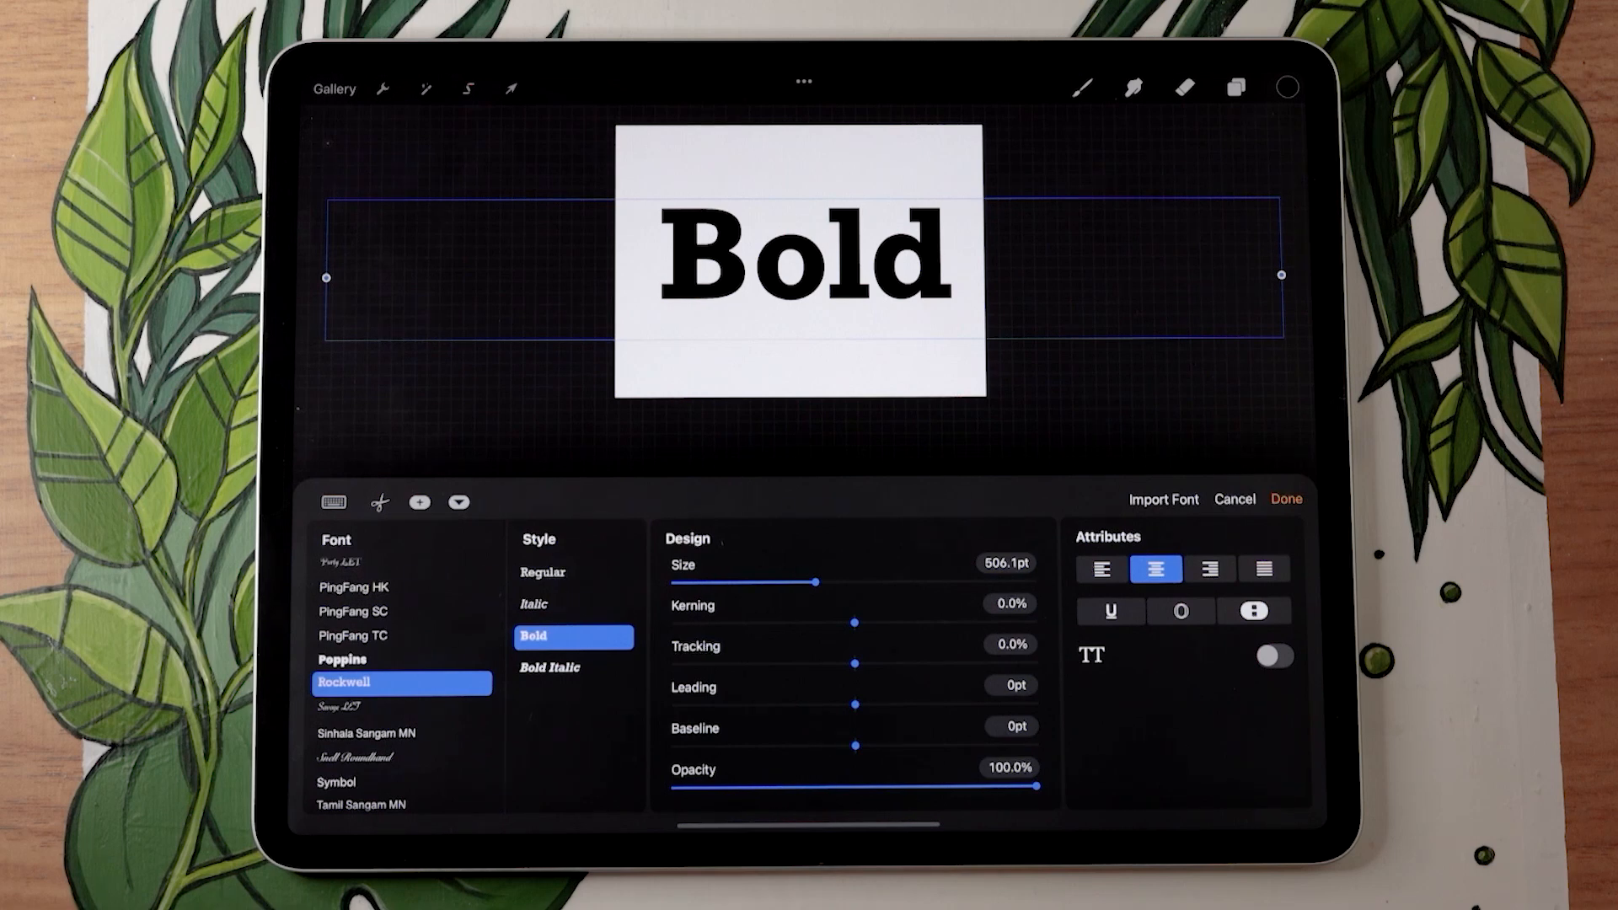
Step: Enable the Outline attribute on the copied Rockwell Bold text and confirm
click(1180, 610)
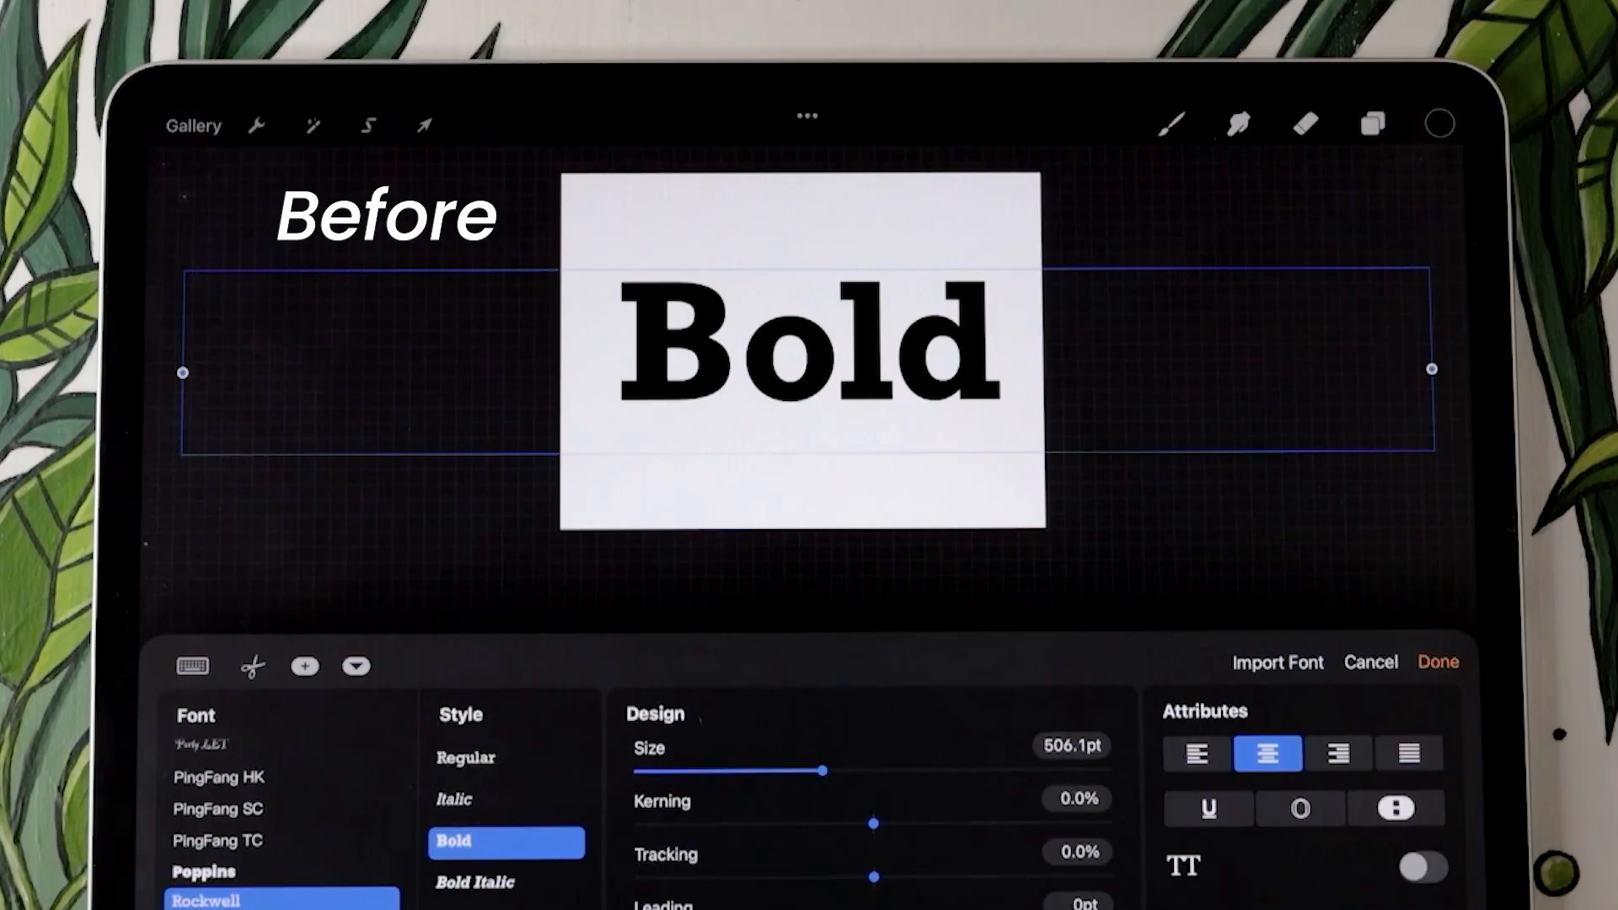
click(1300, 808)
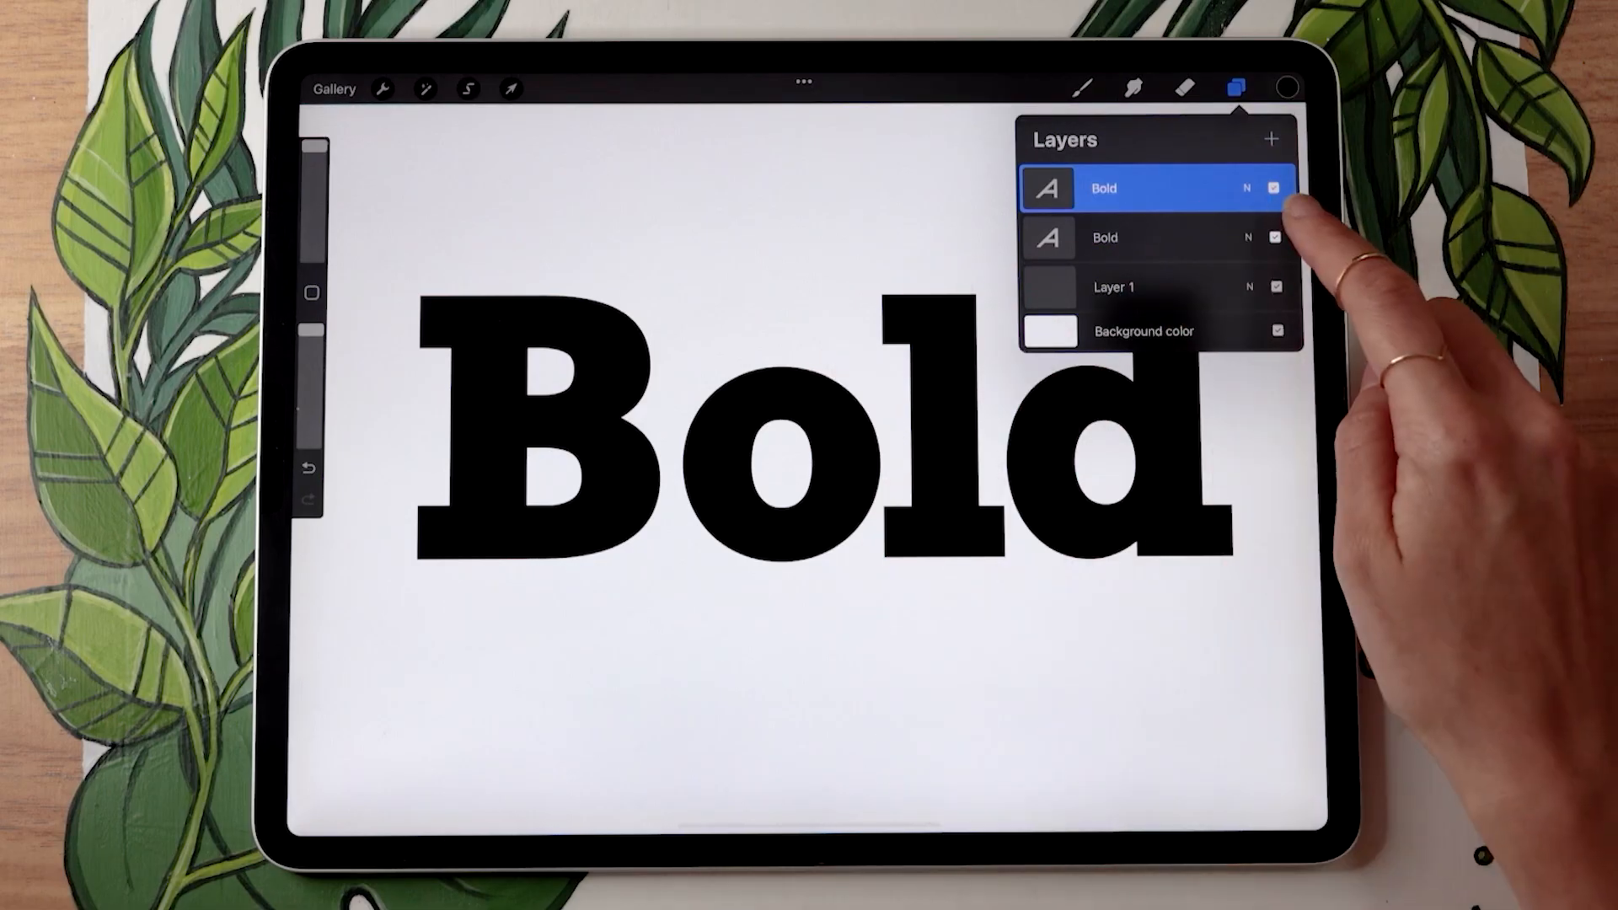
click(1277, 237)
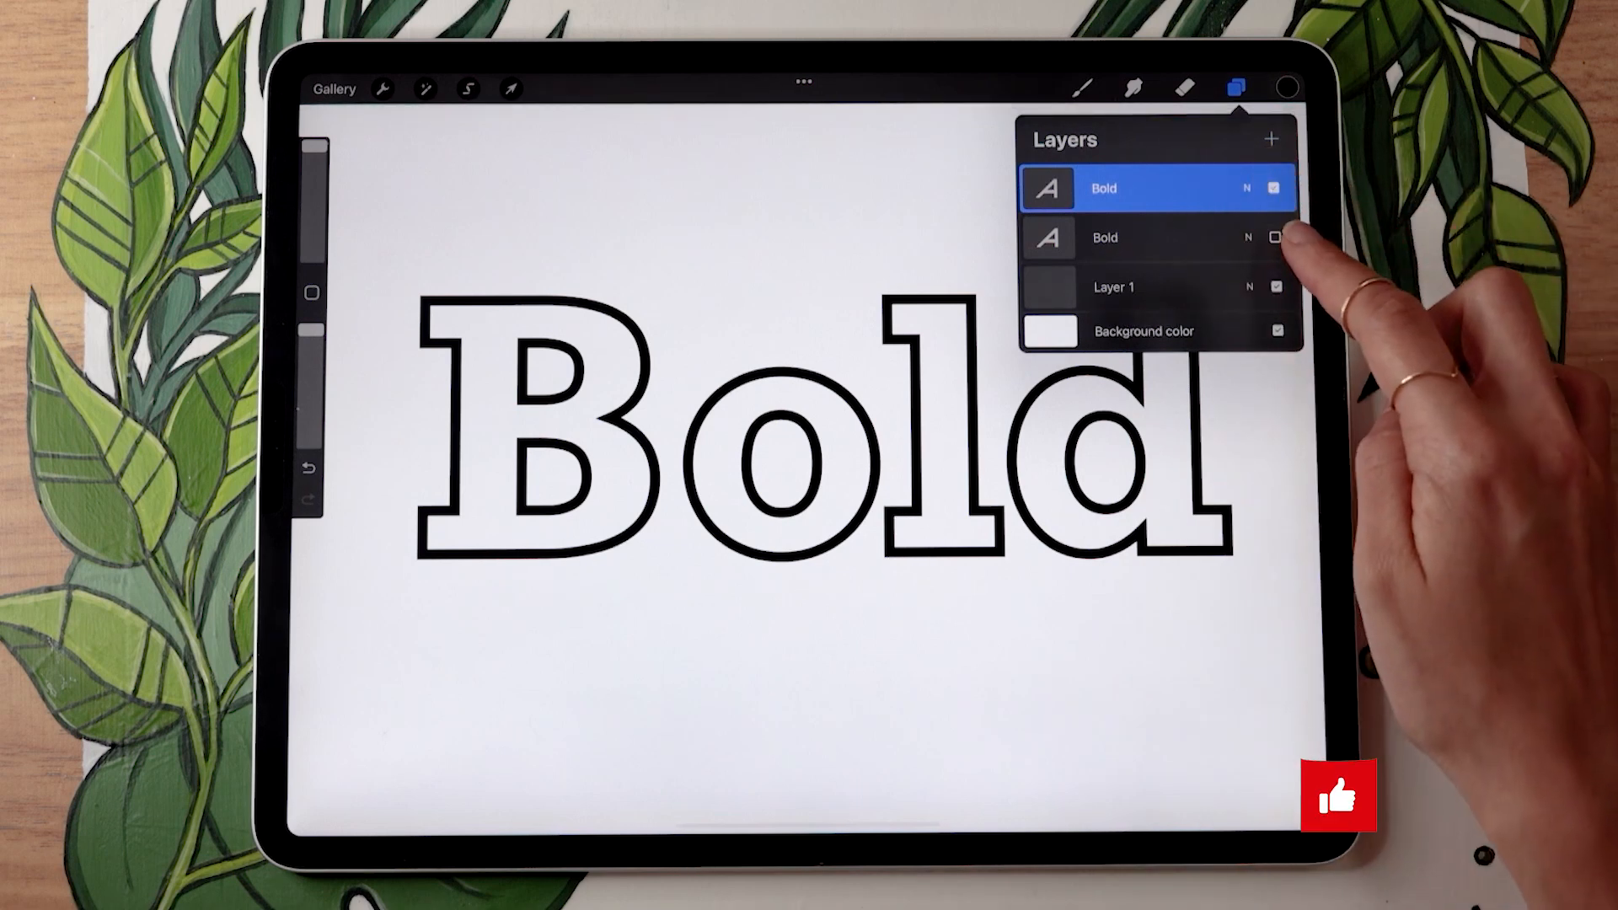
click(1277, 238)
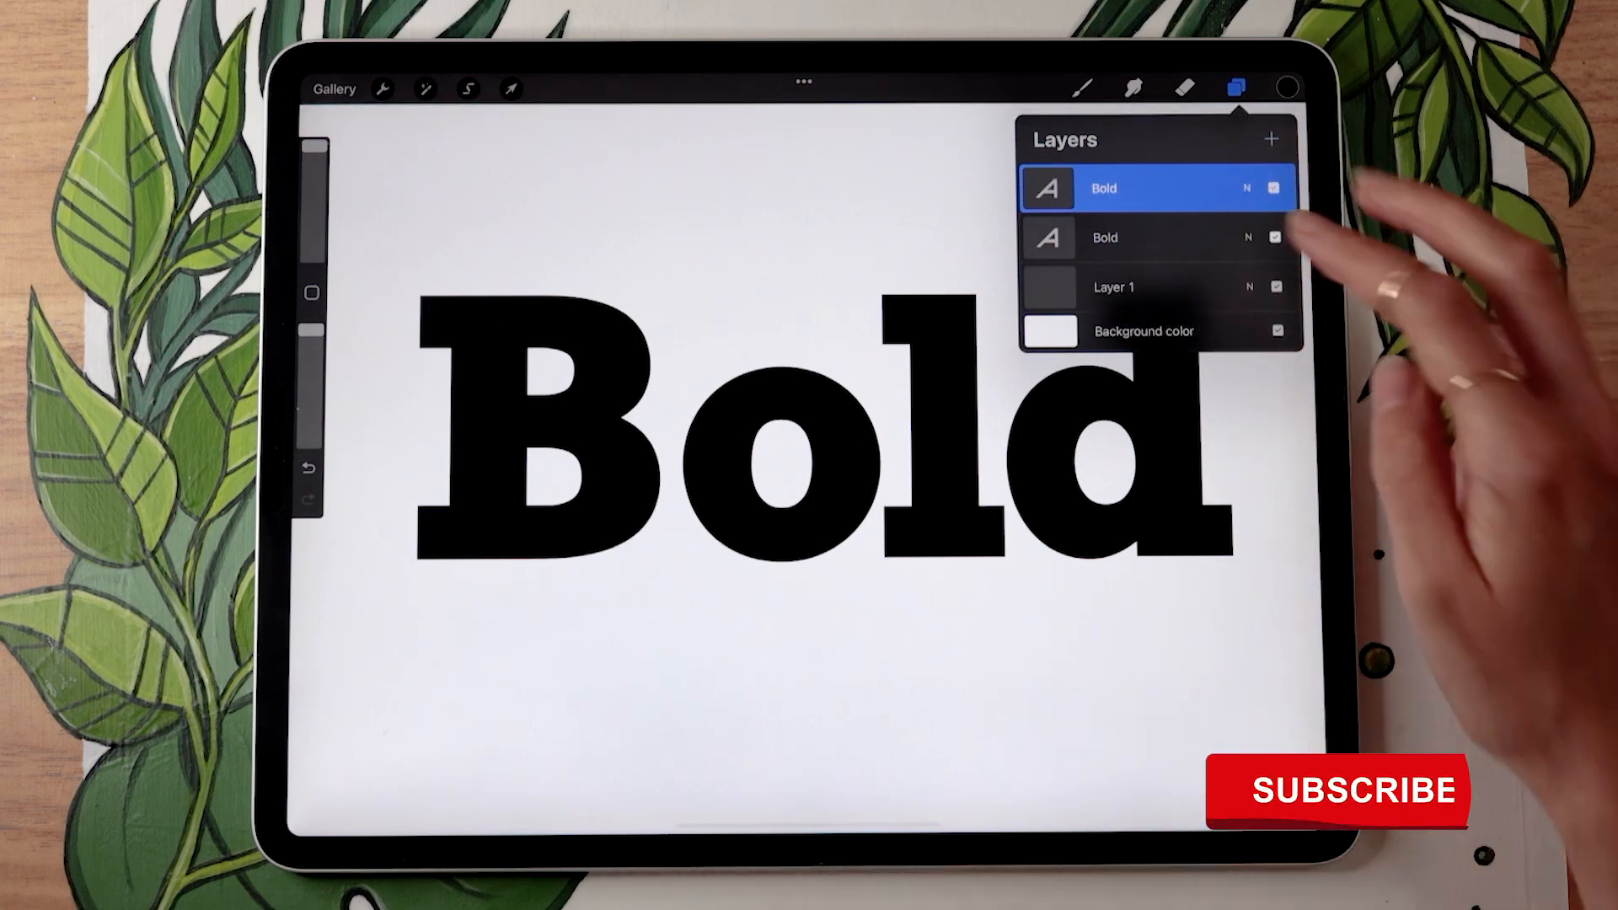
mouse_move(1290, 258)
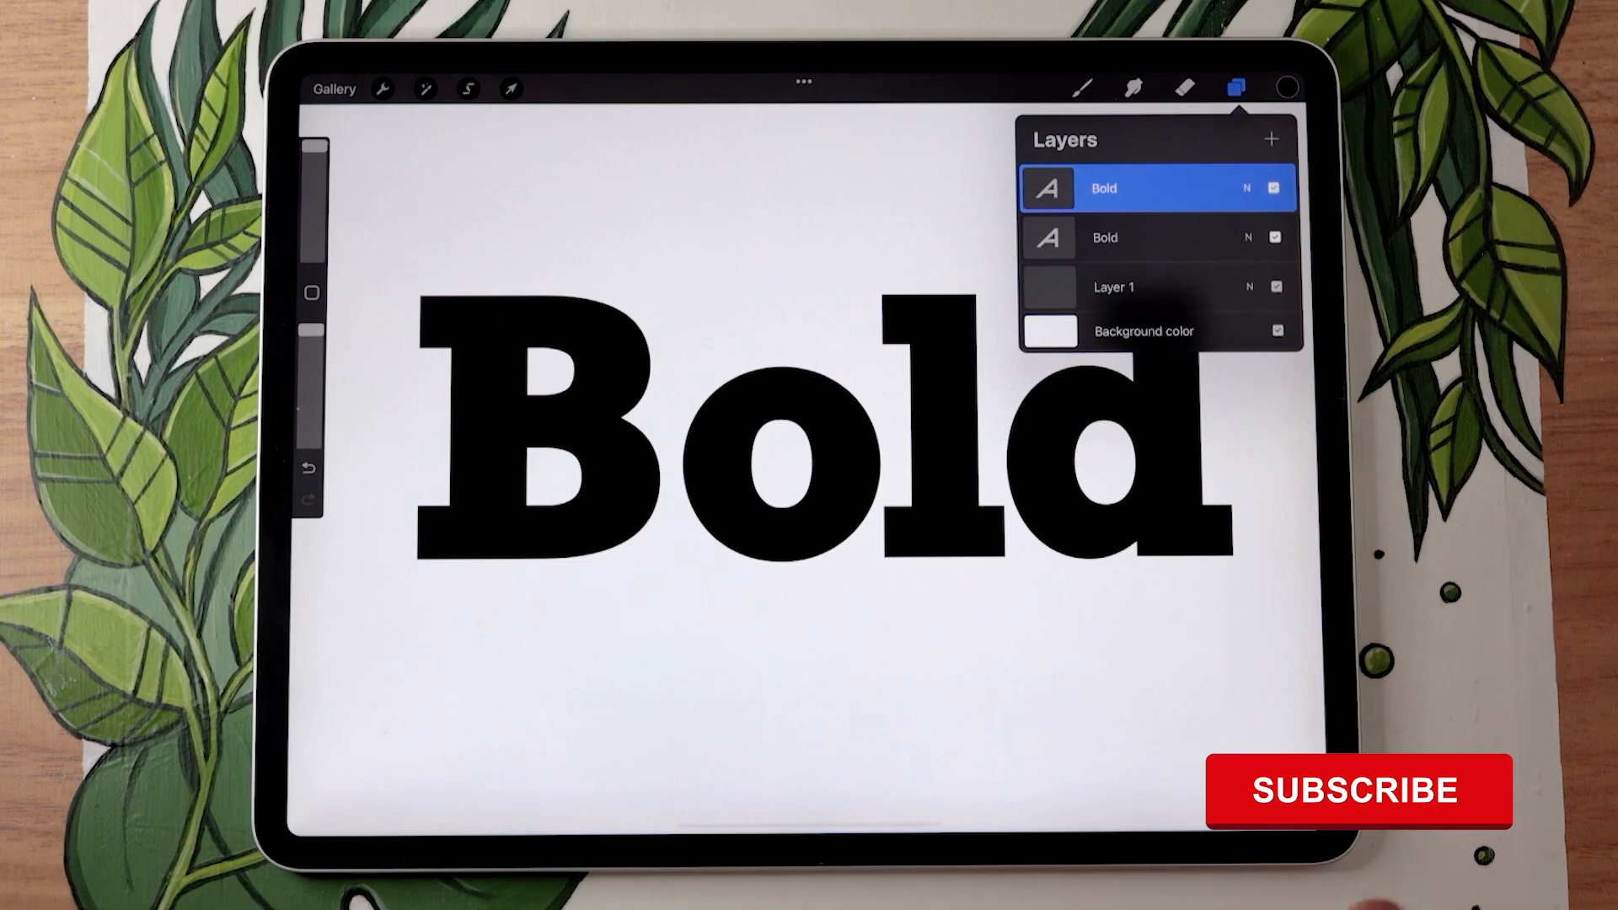